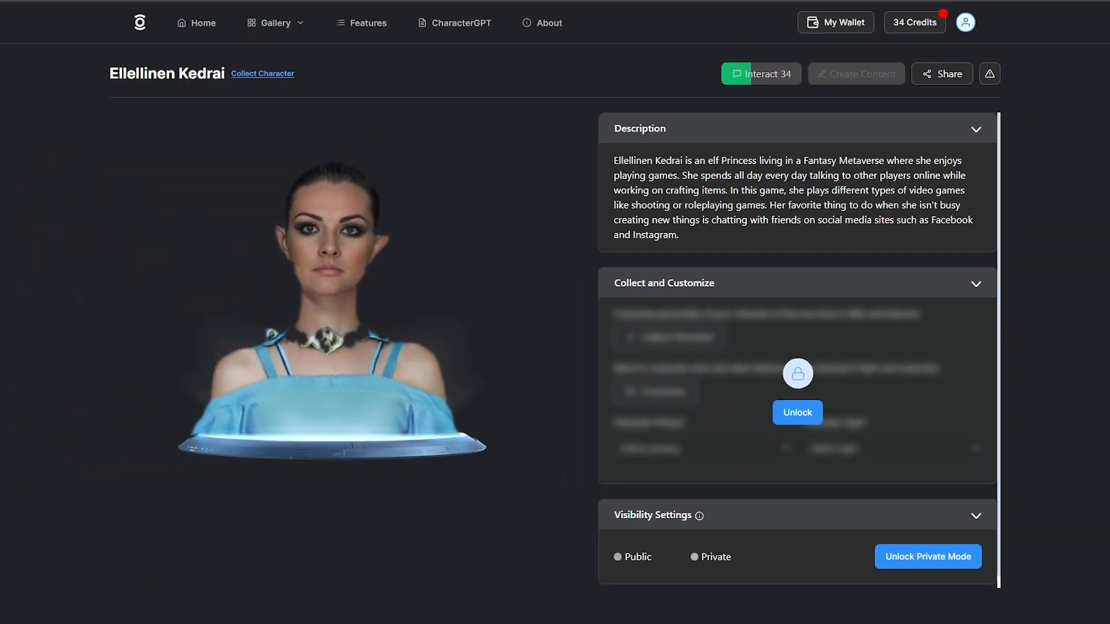
- Filter the gallery to my own basic characters and select Ellellinen Kedrai
{"action": "left_click", "coordinate": [759, 74]}
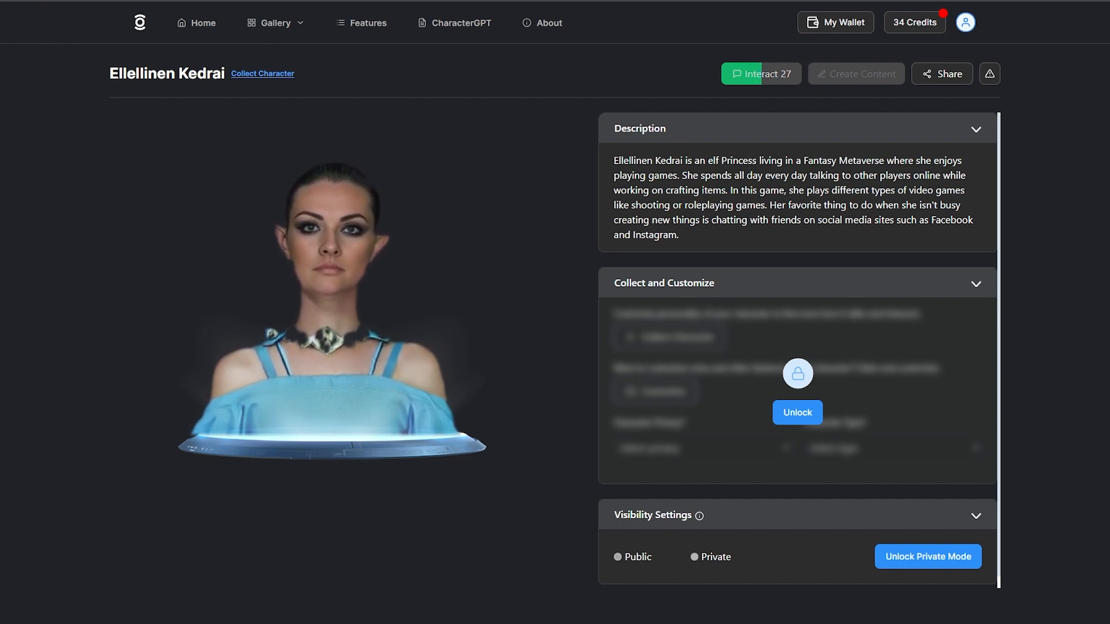
{"action": "left_click", "coordinate": [201, 22]}
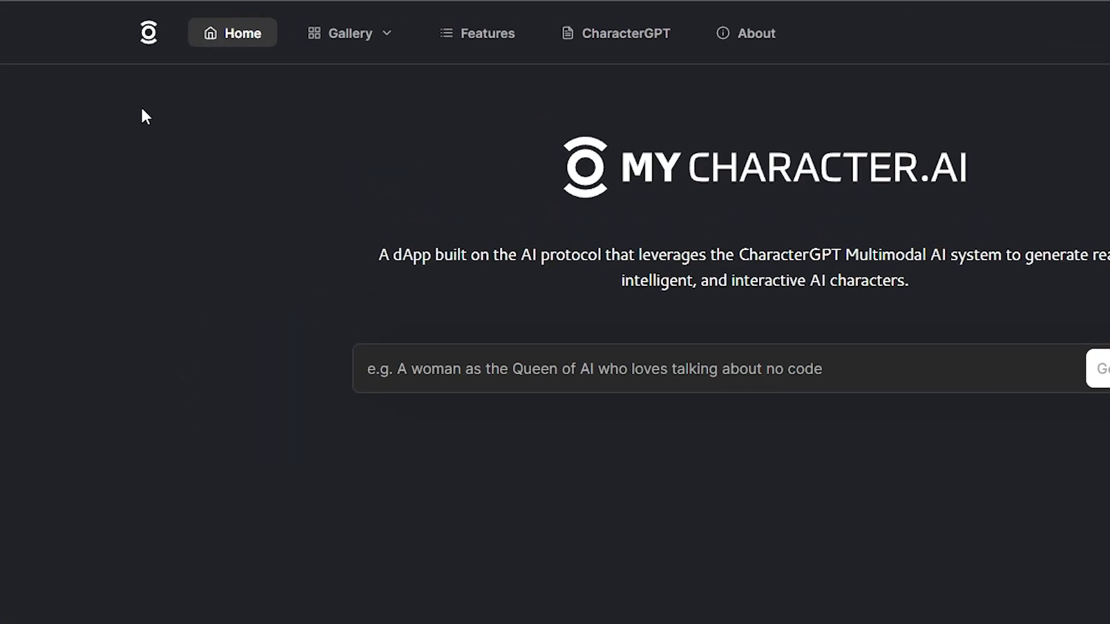
{"action": "left_click", "coordinate": [348, 32]}
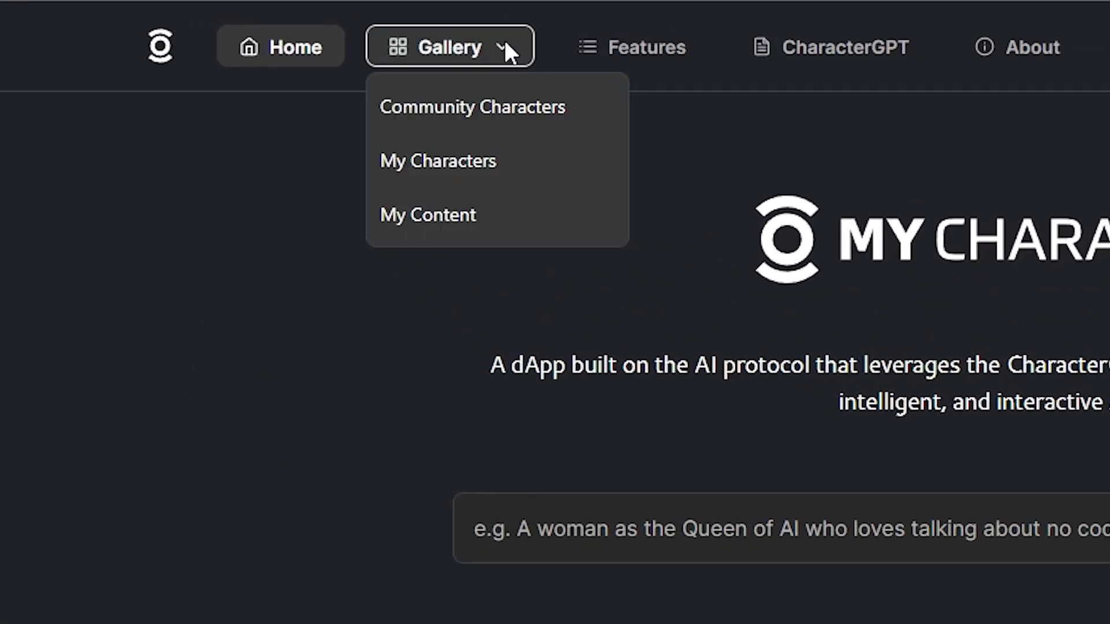
{"action": "left_click", "coordinate": [437, 161]}
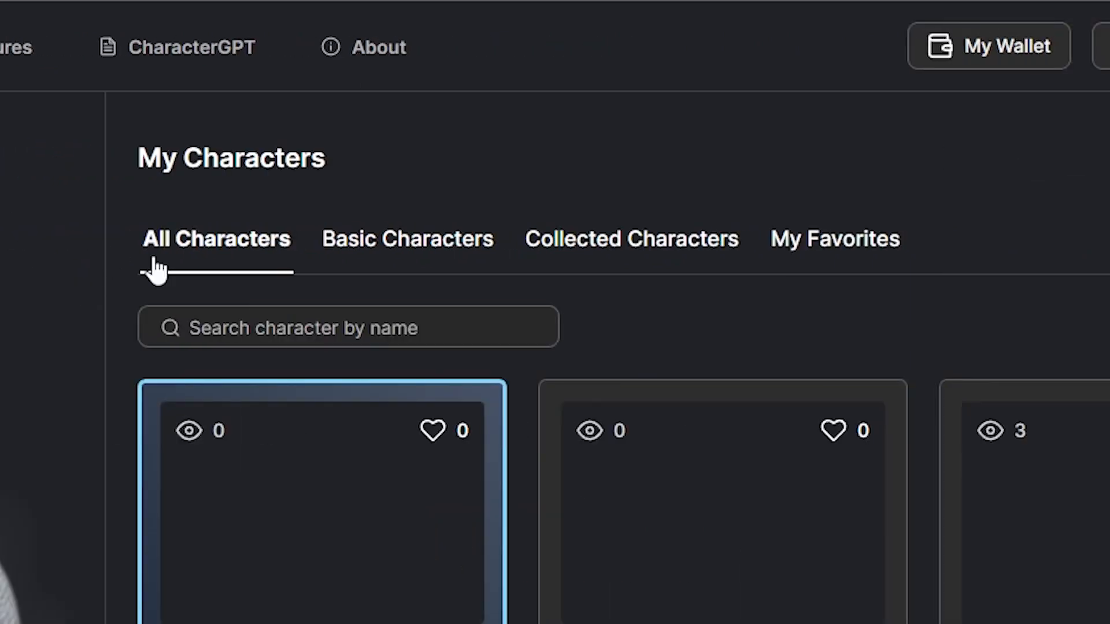
{"action": "left_click", "coordinate": [497, 164]}
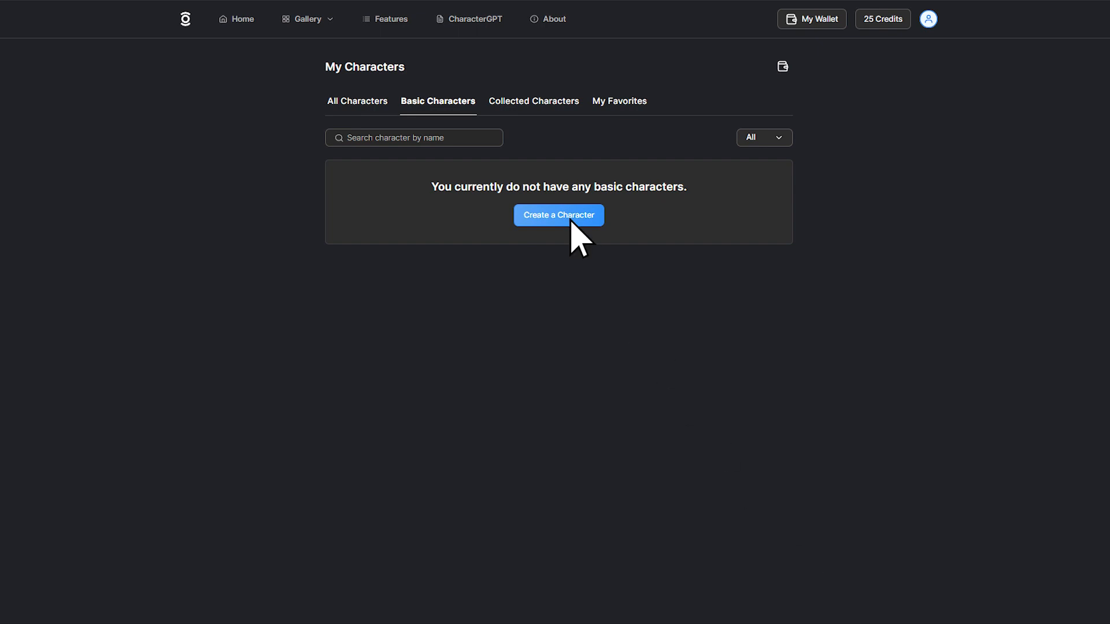
{"action": "left_click", "coordinate": [558, 215]}
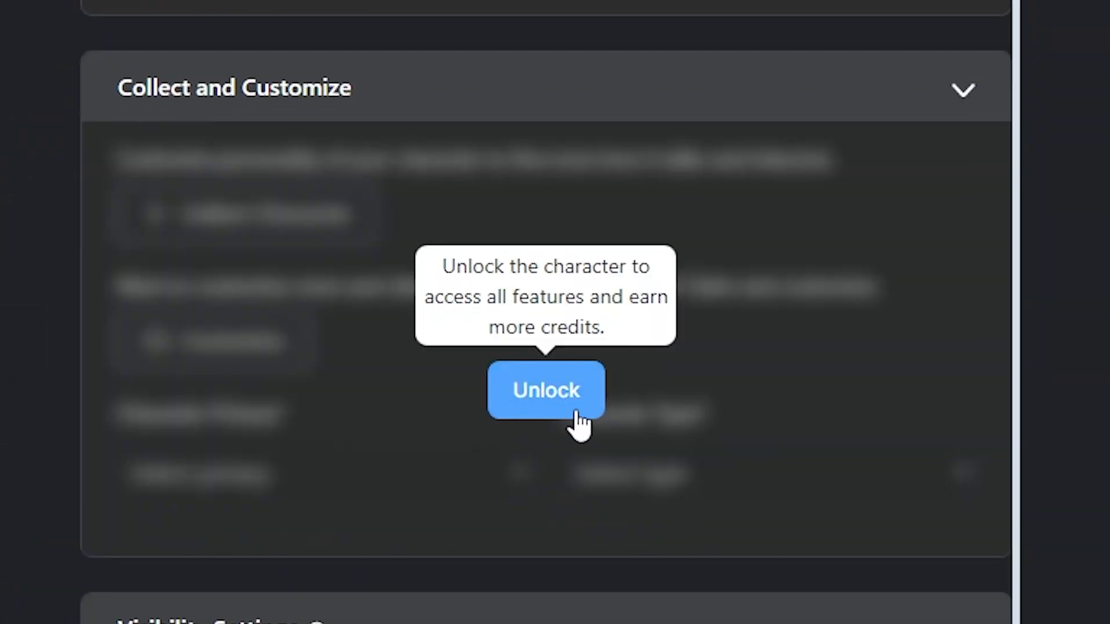
- Unlock Ellellinen Kedrai as a Public NPC and collect her on-chain
{"action": "left_click", "coordinate": [546, 390]}
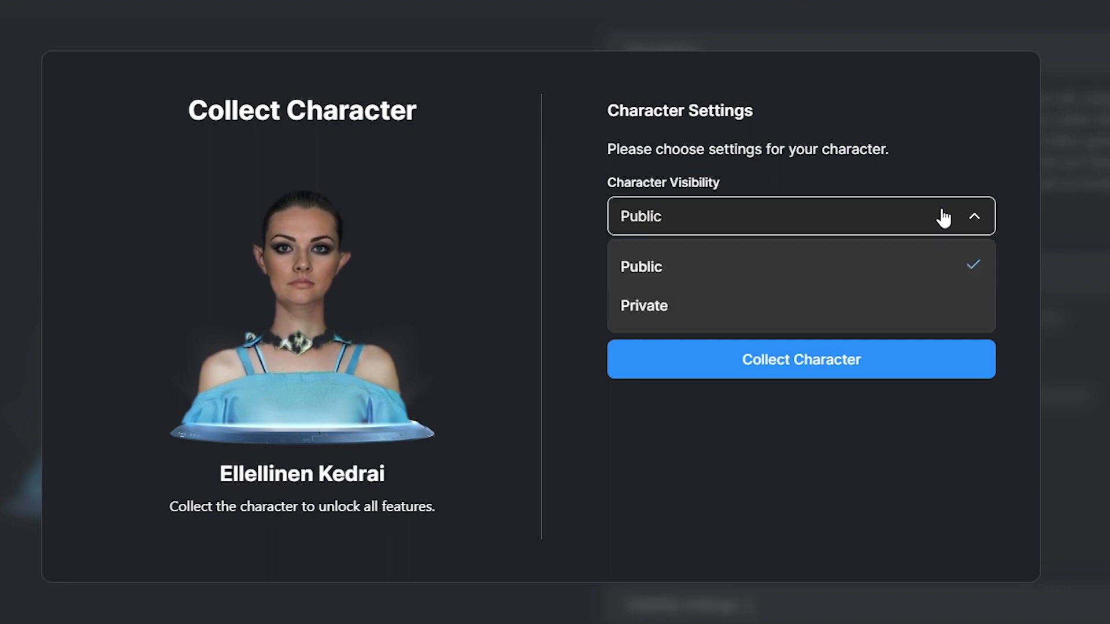
{"action": "left_click", "coordinate": [641, 267]}
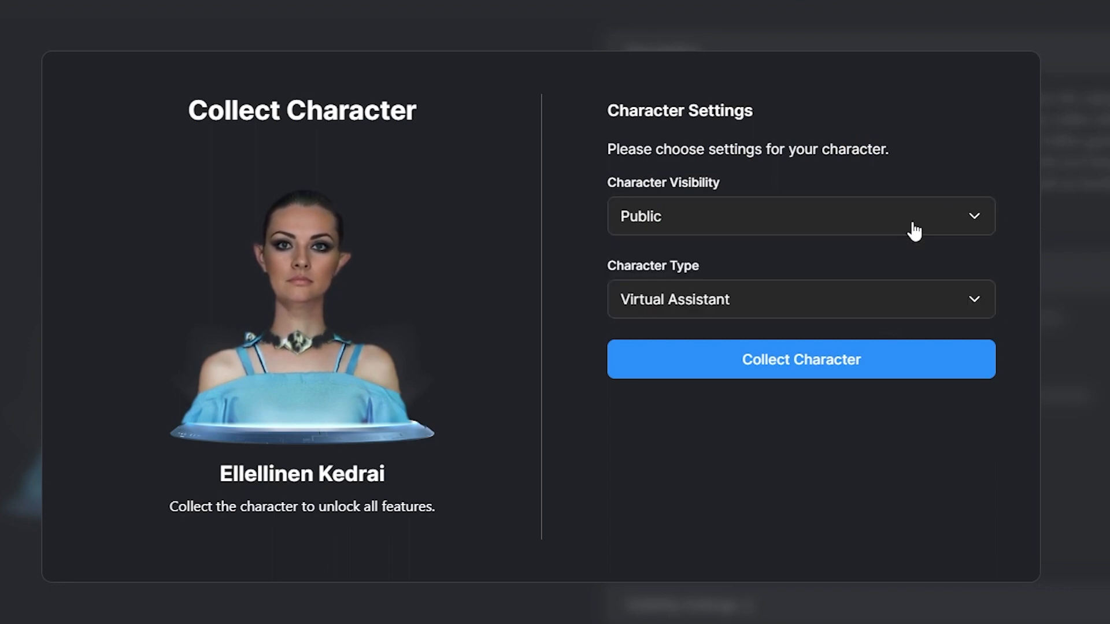
{"action": "left_click", "coordinate": [800, 299]}
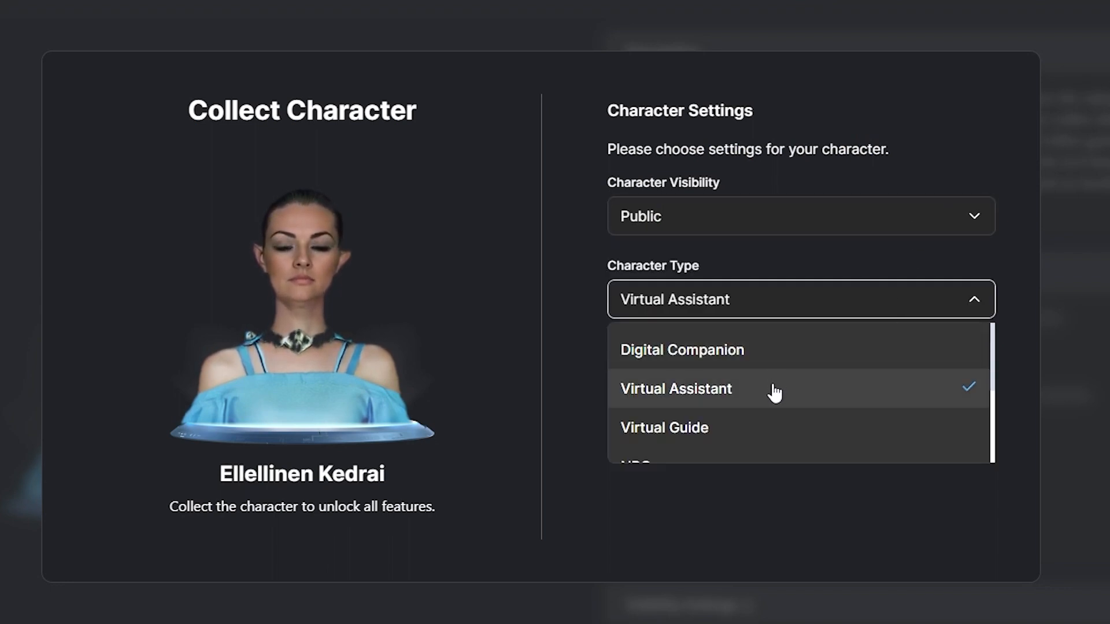
{"action": "scroll", "scroll_direction": "down", "scroll_amount": 3}
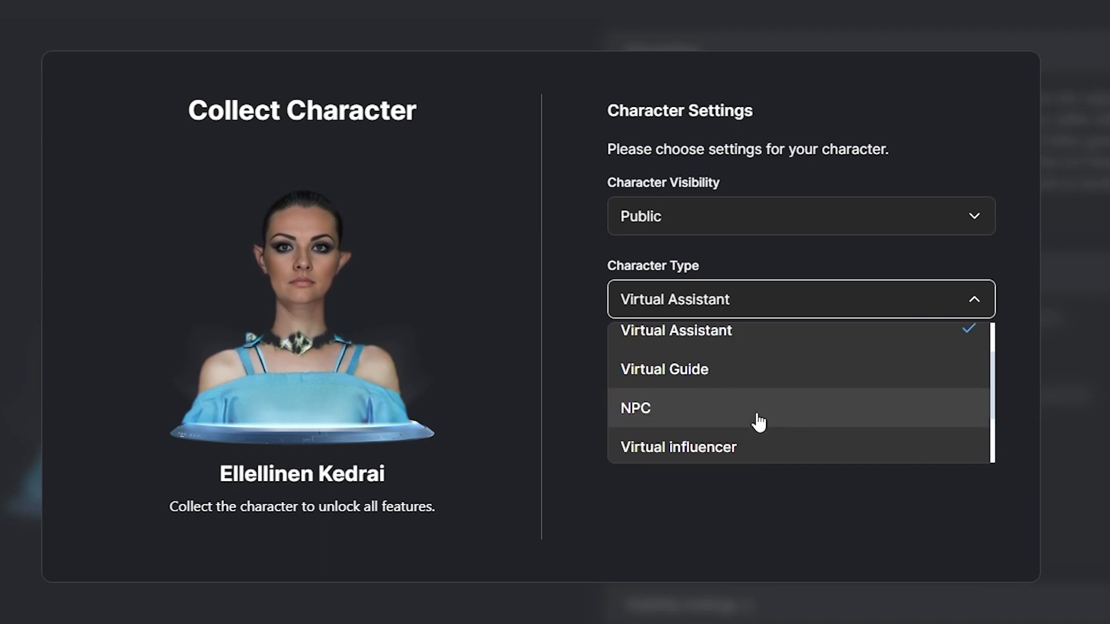
{"action": "left_click", "coordinate": [634, 409]}
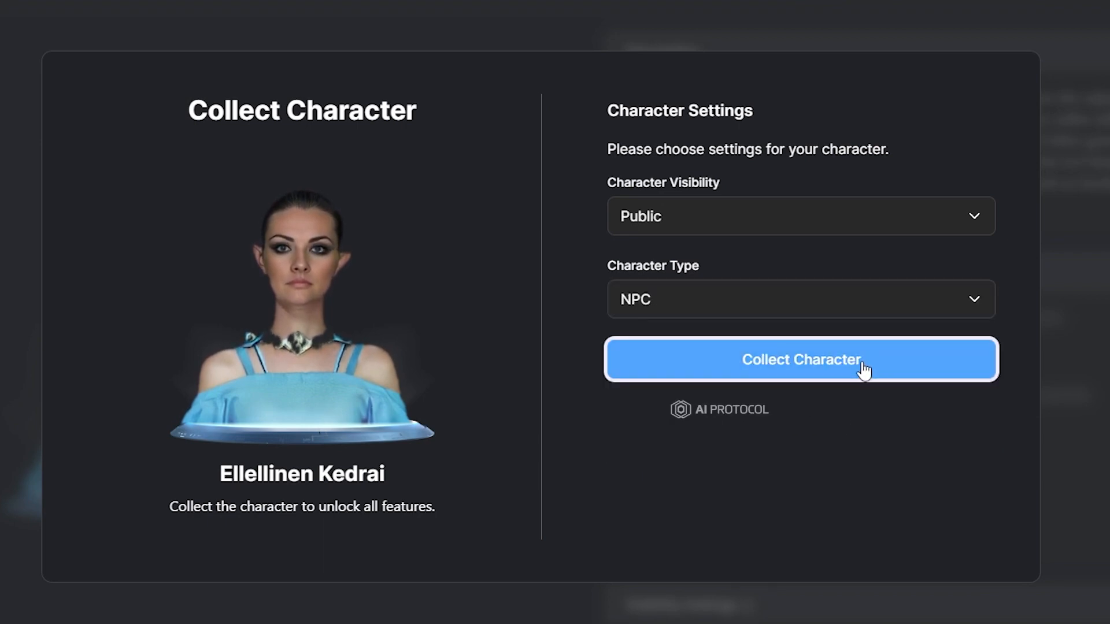
{"action": "left_click", "coordinate": [800, 360]}
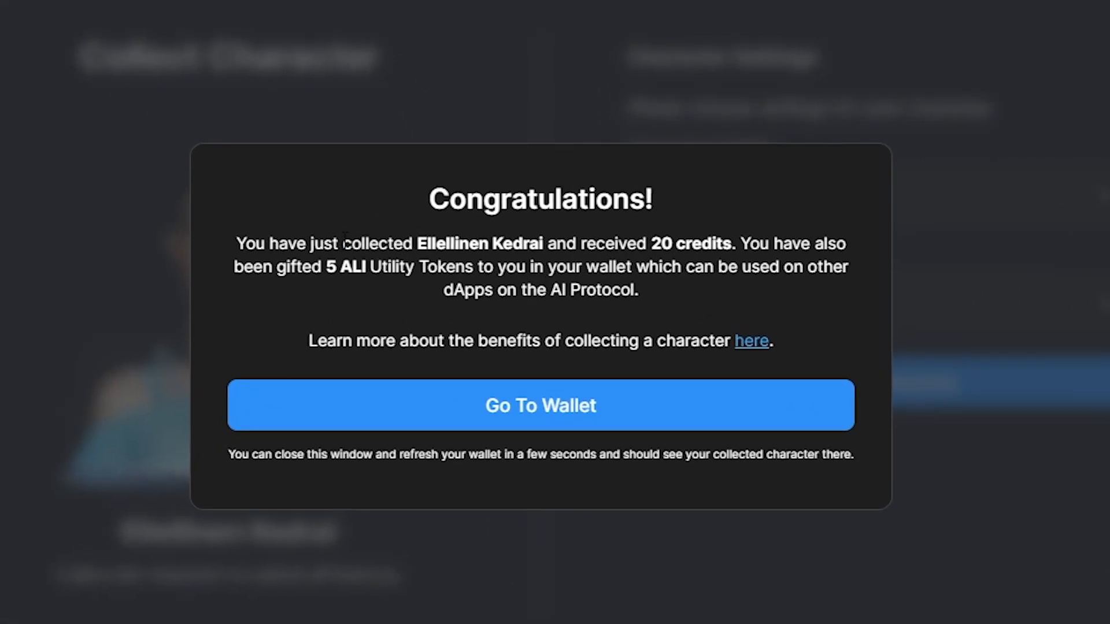
- Go from the Congratulations dialog to the wallet holding Ellellinen Kedrai
{"action": "double_click", "coordinate": [681, 243]}
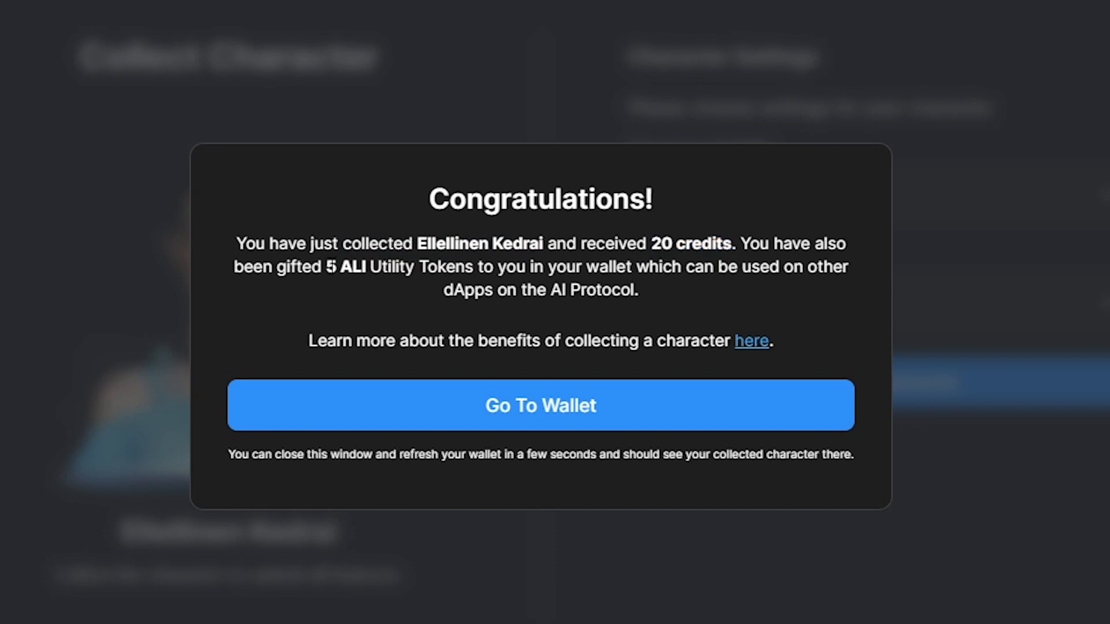
{"action": "mouse_move", "coordinate": [791, 303]}
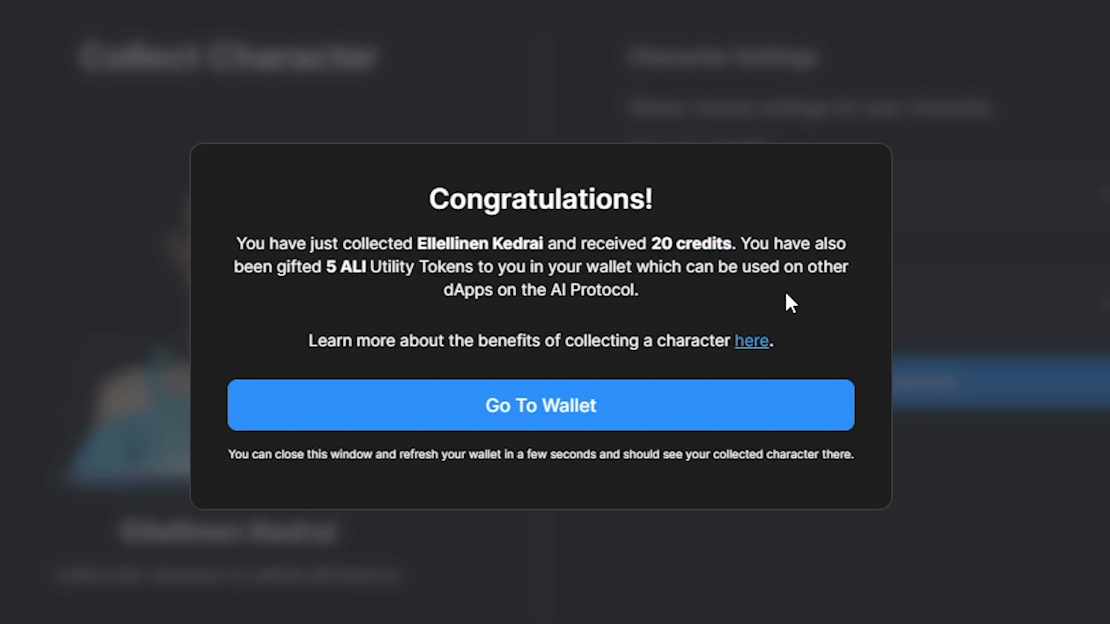
{"action": "mouse_move", "coordinate": [842, 337]}
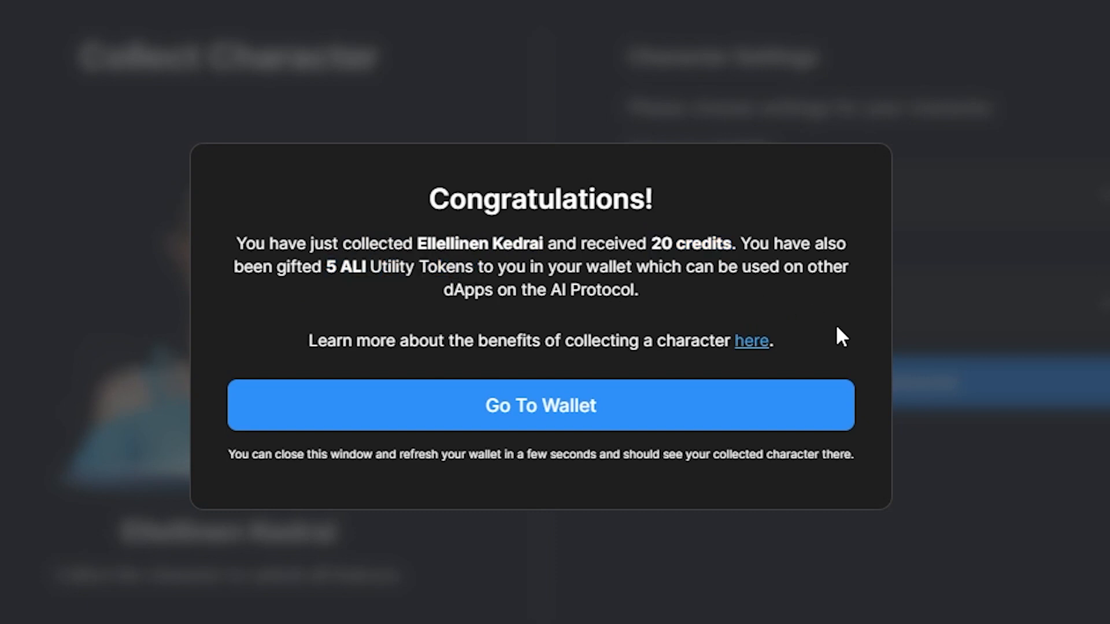
{"action": "mouse_move", "coordinate": [813, 424]}
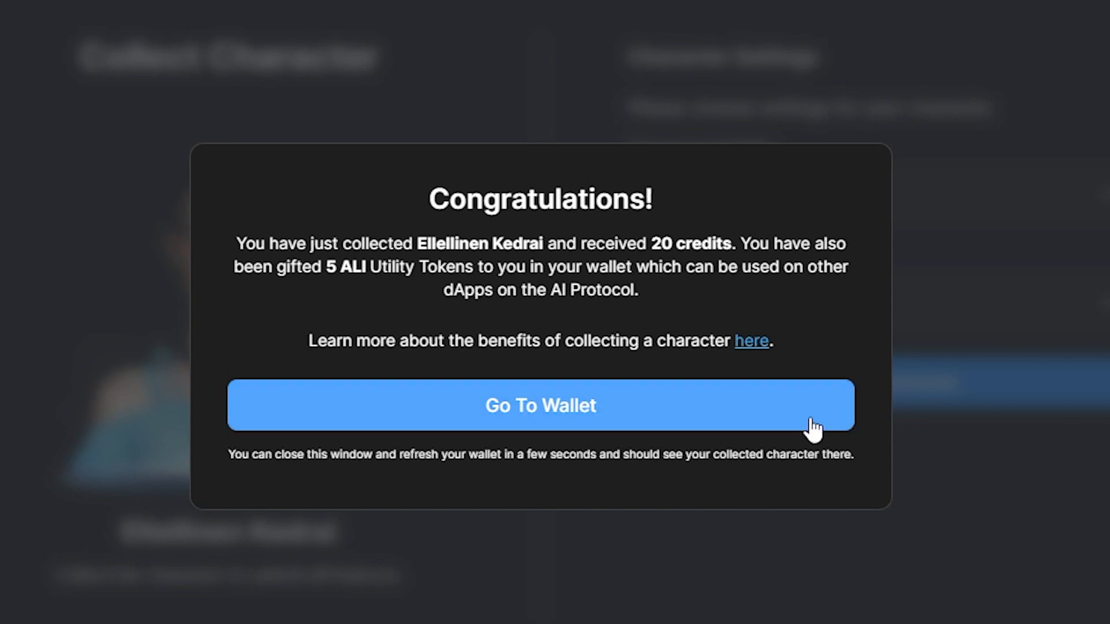
{"action": "left_click", "coordinate": [540, 406]}
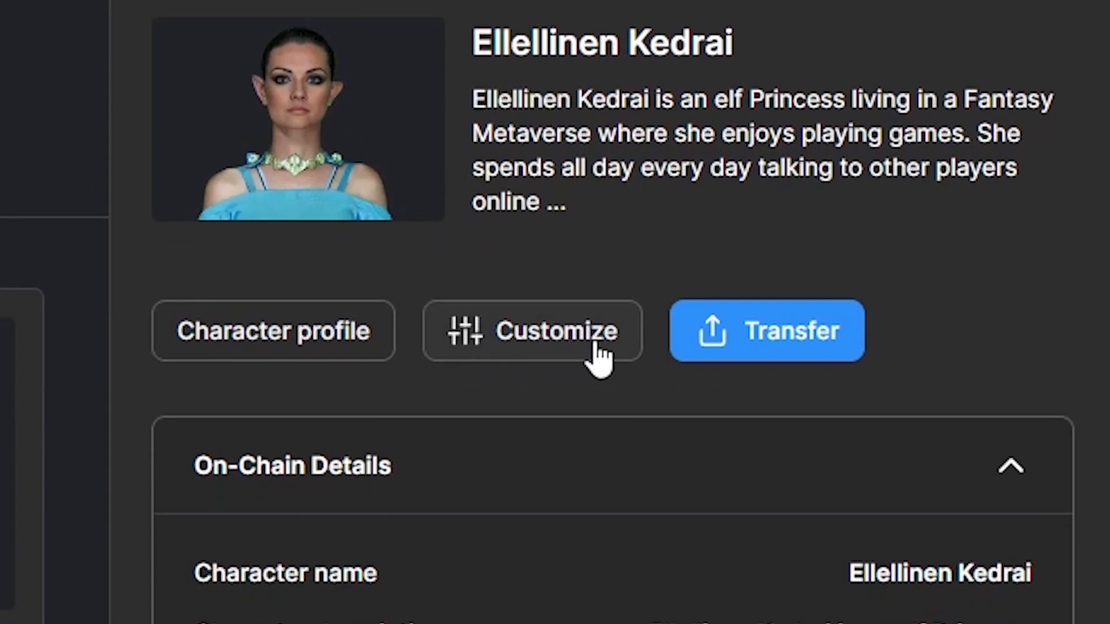
{"action": "mouse_move", "coordinate": [711, 371]}
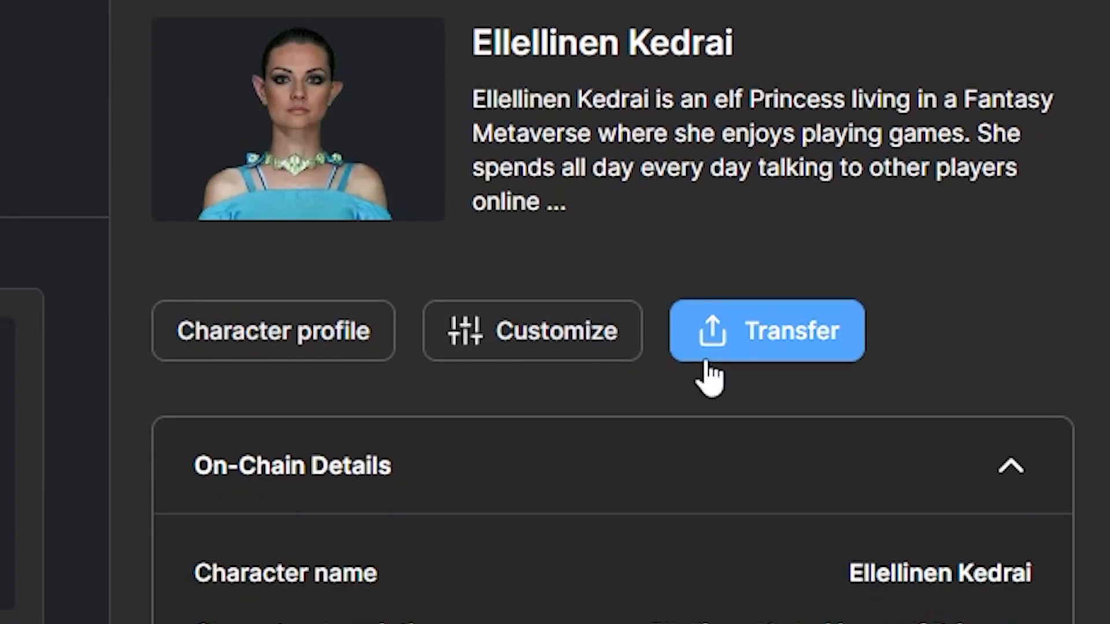
- Review the Polygon on-chain details and follow the OpenSea View link
{"action": "scroll", "scroll_direction": "down", "scroll_amount": 3}
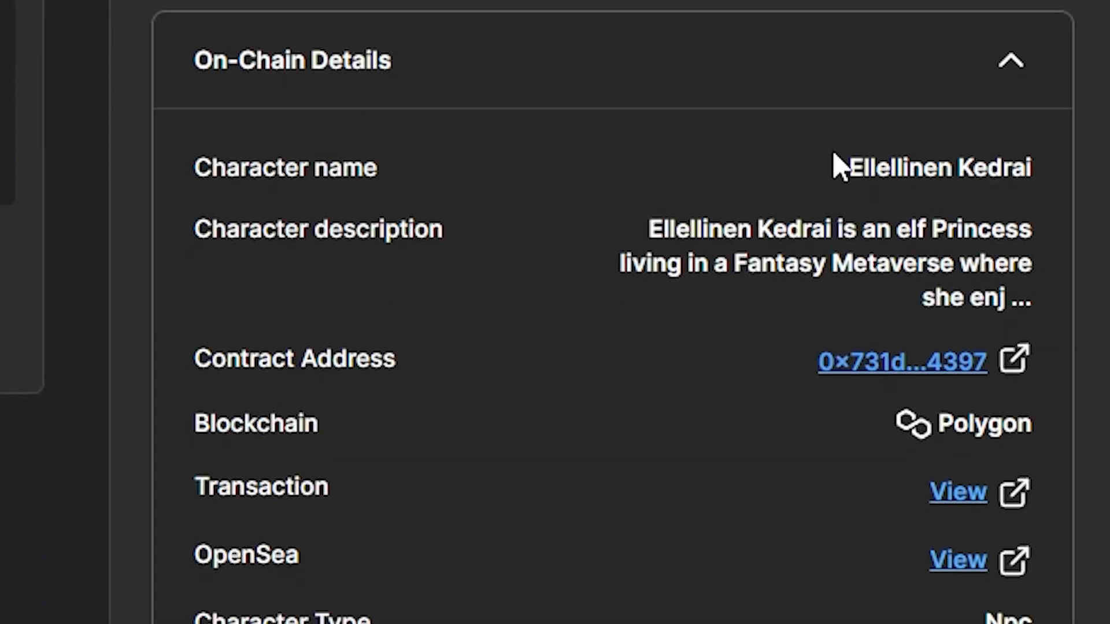
{"action": "scroll", "scroll_direction": "down", "scroll_amount": 3}
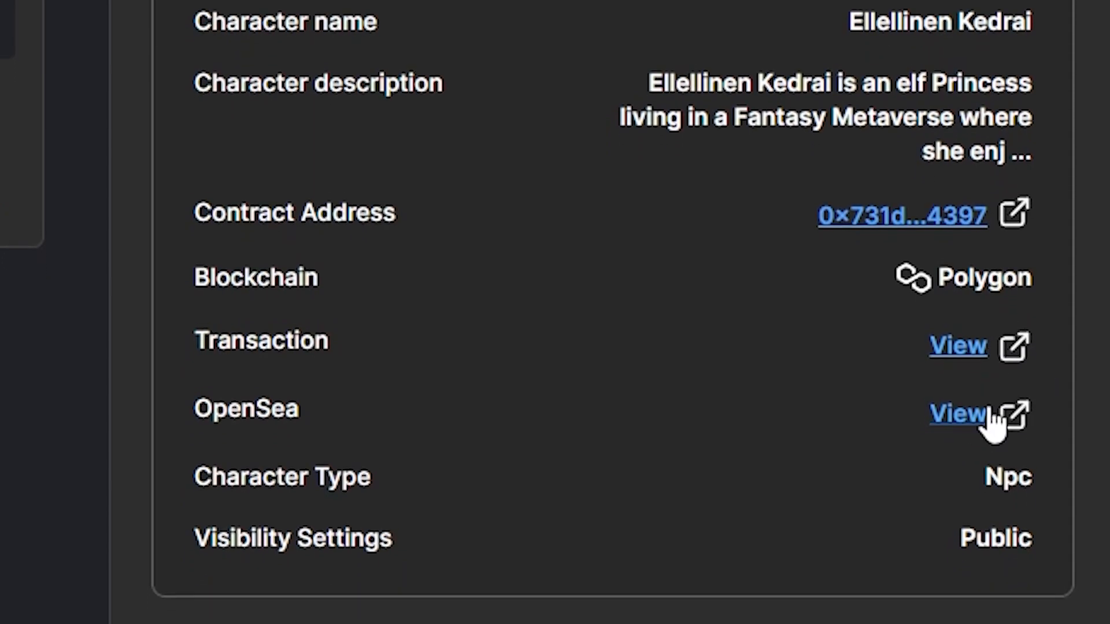
{"action": "left_click", "coordinate": [957, 414]}
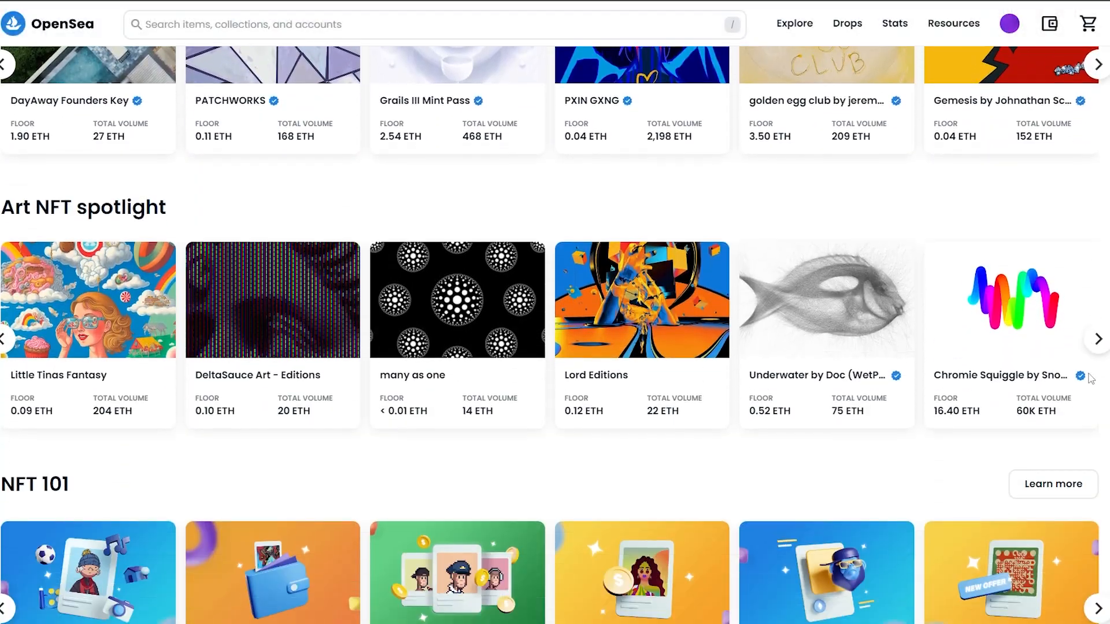
{"action": "scroll", "scroll_direction": "down", "scroll_amount": 3}
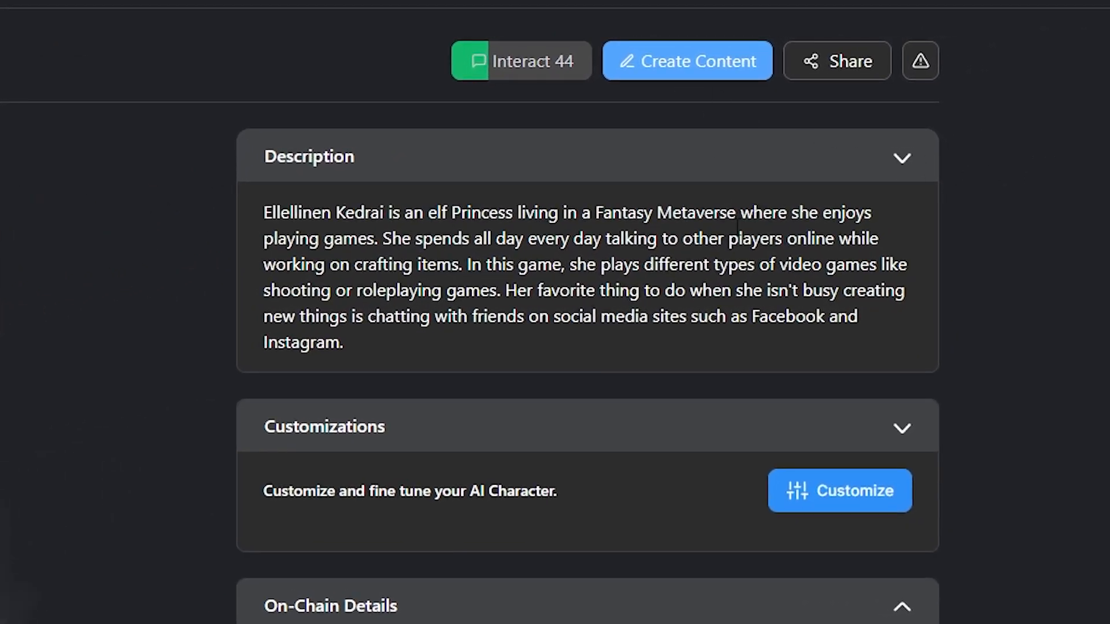
- Review the character page down to Visibility Settings and start customizing Ellellinen Kedrai
{"action": "scroll", "scroll_direction": "down", "scroll_amount": 3}
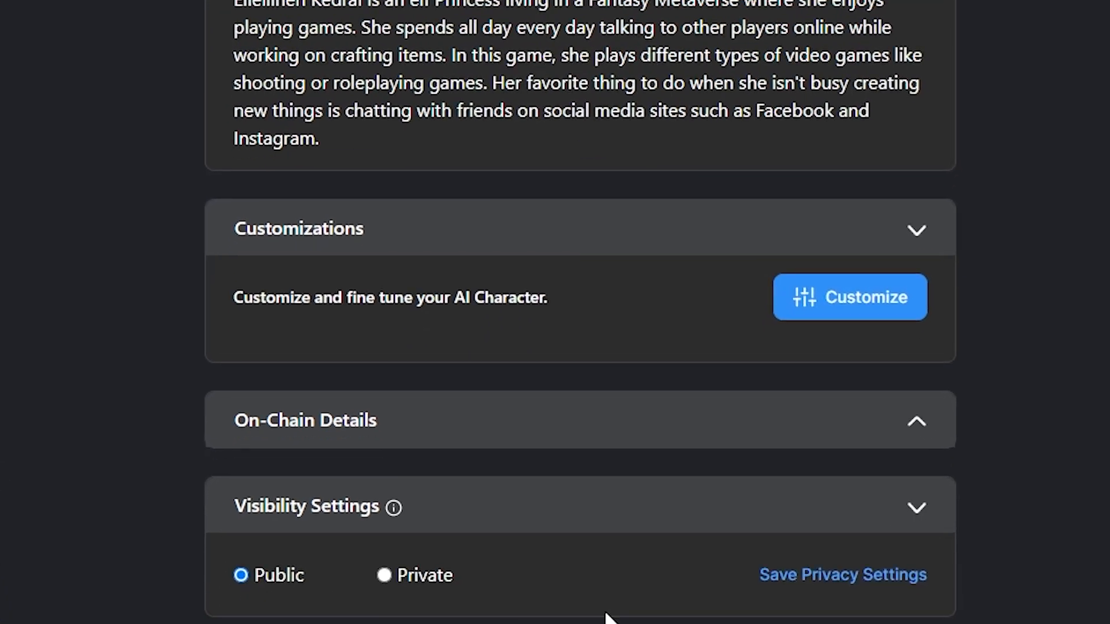
{"action": "mouse_move", "coordinate": [821, 319]}
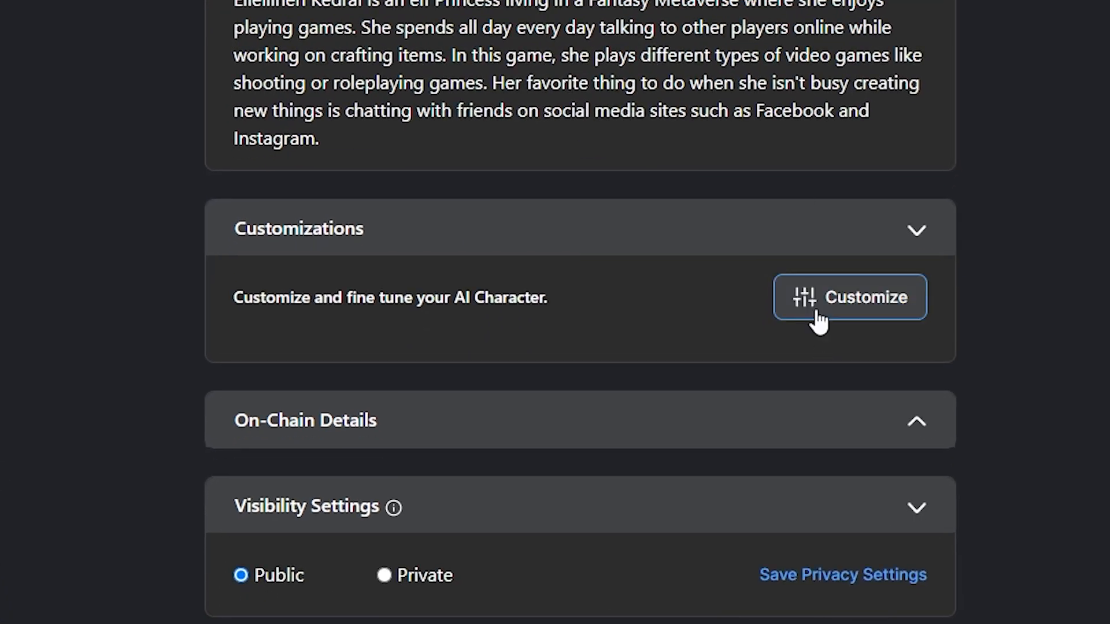
{"action": "scroll", "scroll_direction": "up", "scroll_amount": 3}
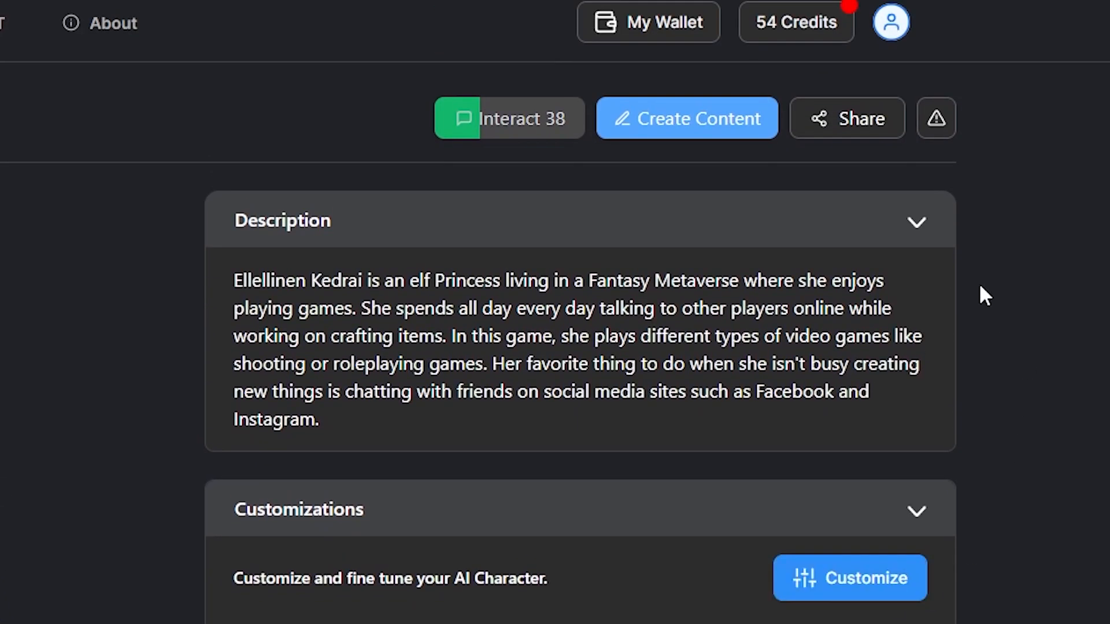
{"action": "scroll", "scroll_direction": "down", "scroll_amount": 3}
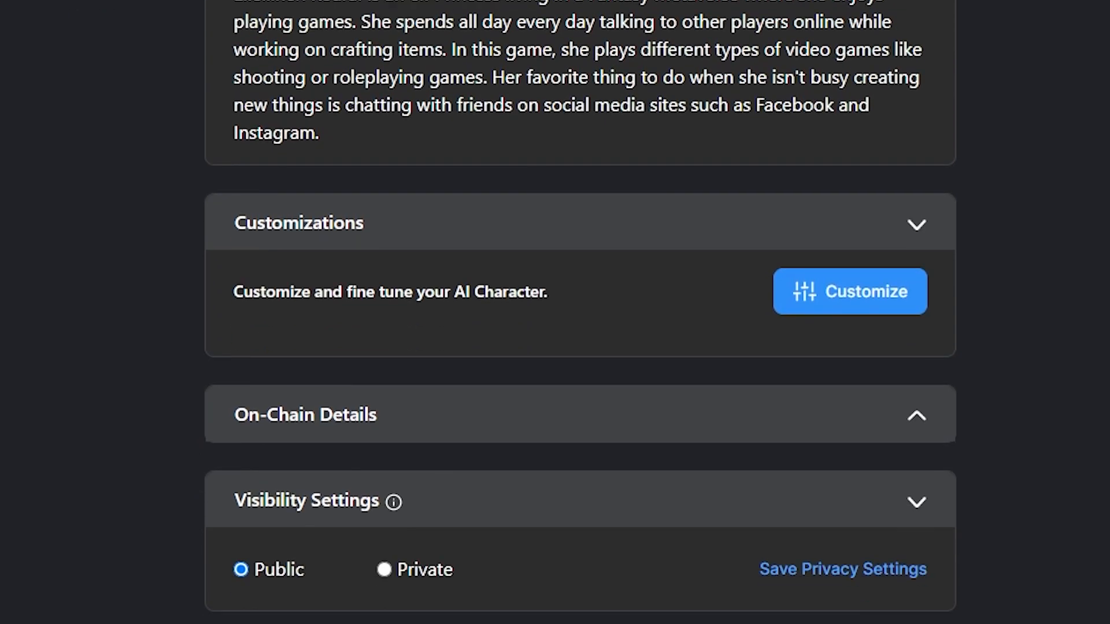
{"action": "scroll", "scroll_direction": "down", "scroll_amount": 3}
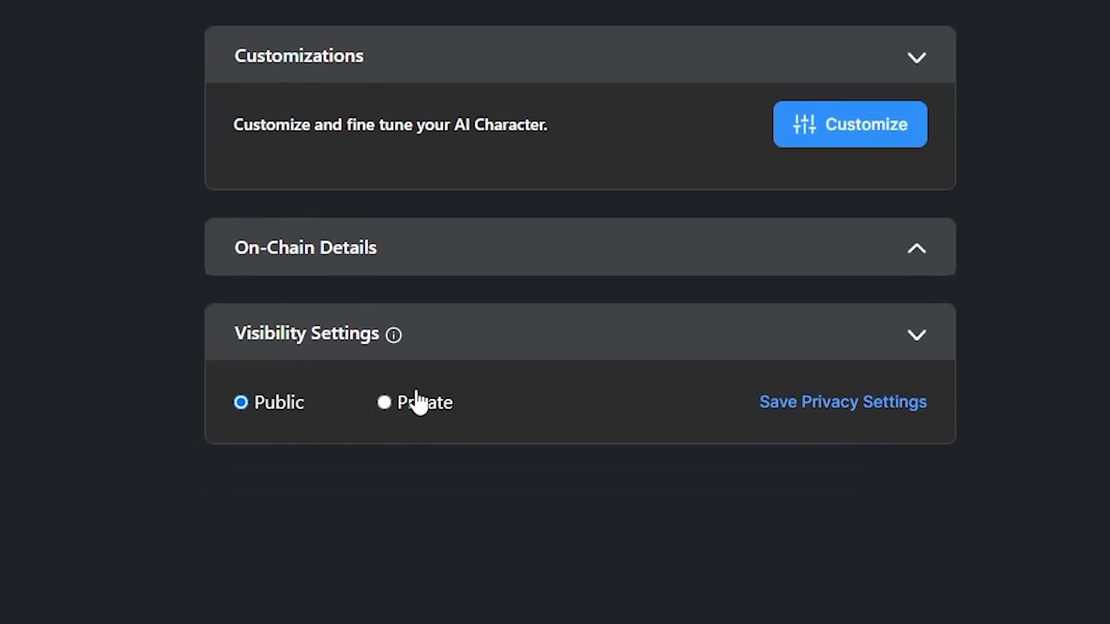
{"action": "mouse_move", "coordinate": [394, 334]}
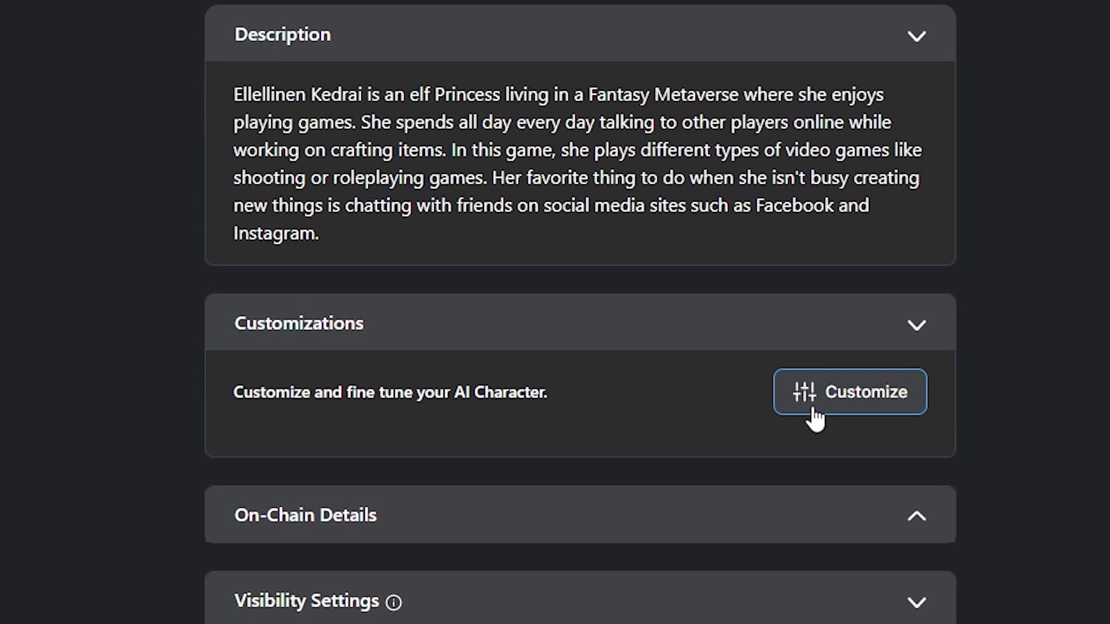
{"action": "left_click", "coordinate": [849, 392]}
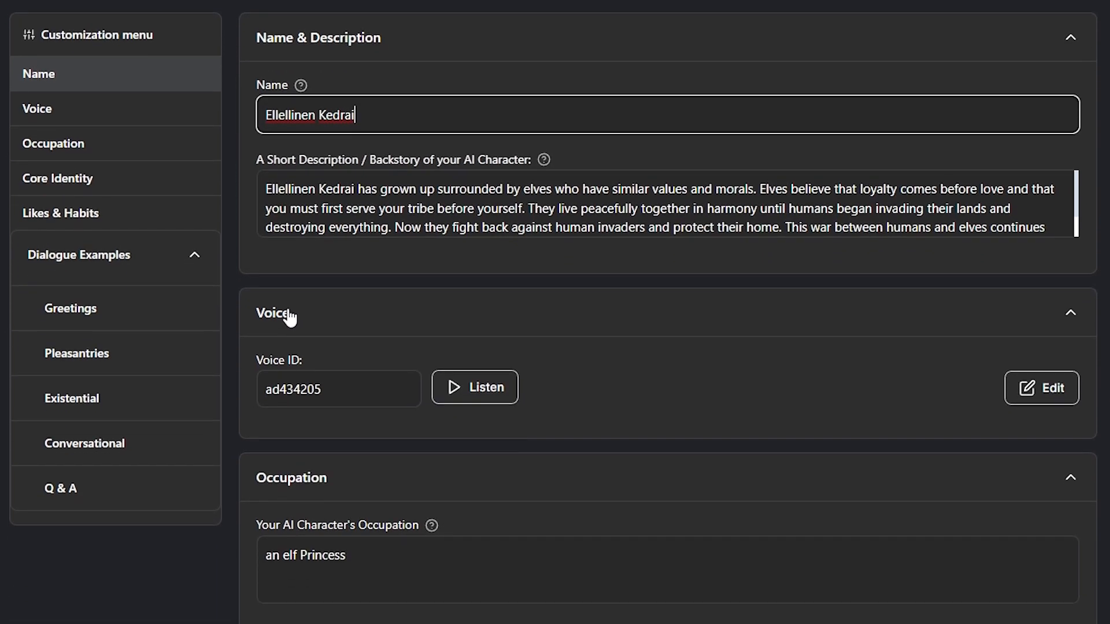
{"action": "mouse_move", "coordinate": [80, 487]}
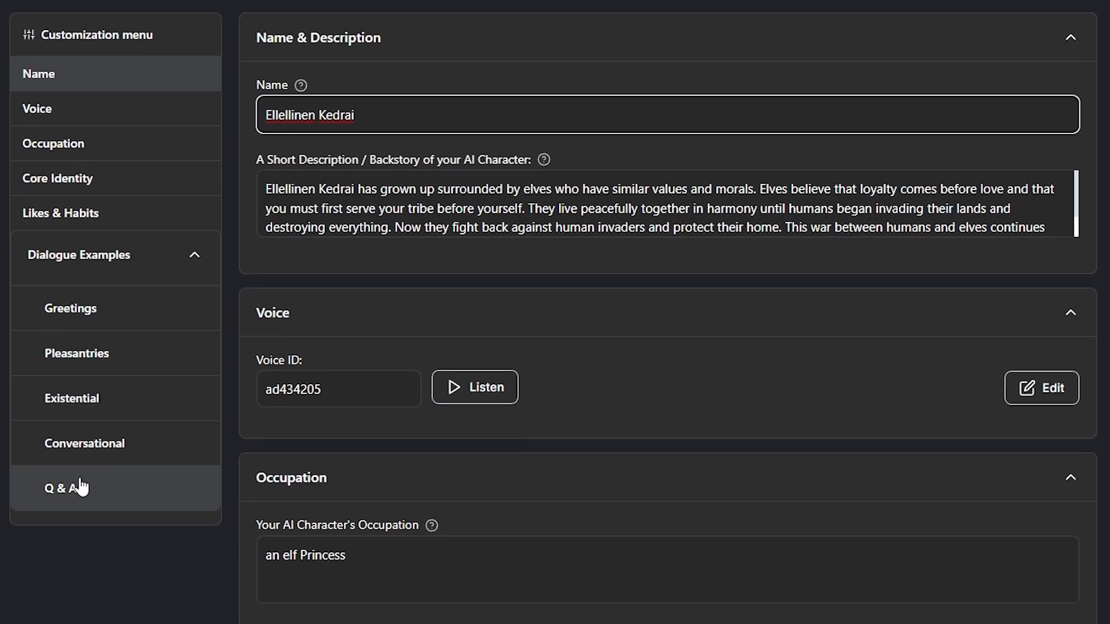
- Review the customization sections through Core Identity and close its help guide
{"action": "scroll", "scroll_direction": "down", "scroll_amount": 3}
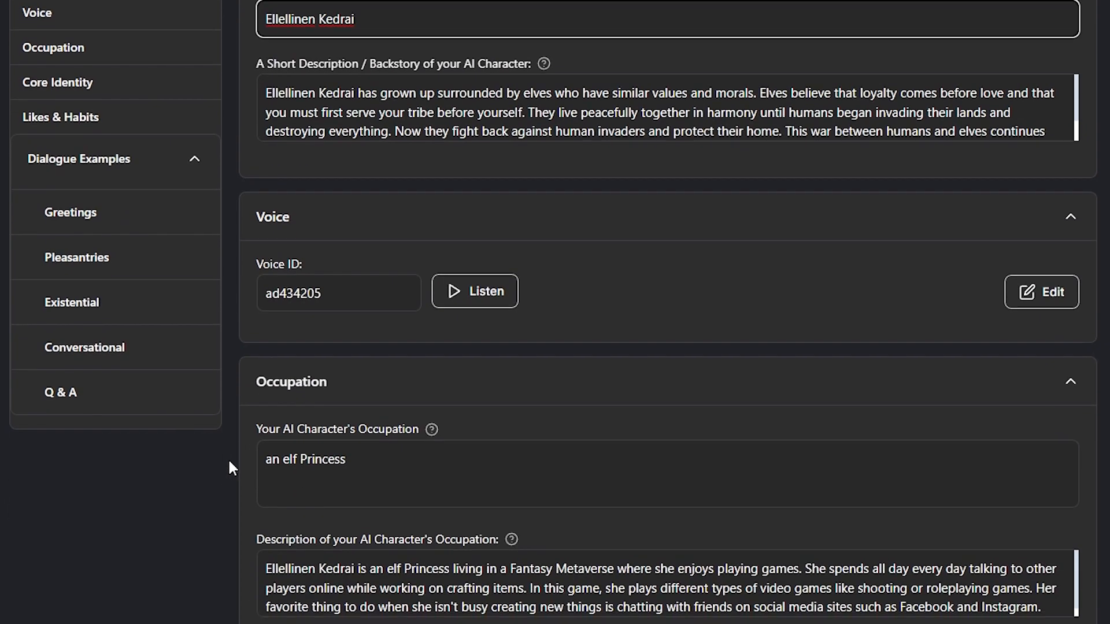
{"action": "scroll", "scroll_direction": "down", "scroll_amount": 3}
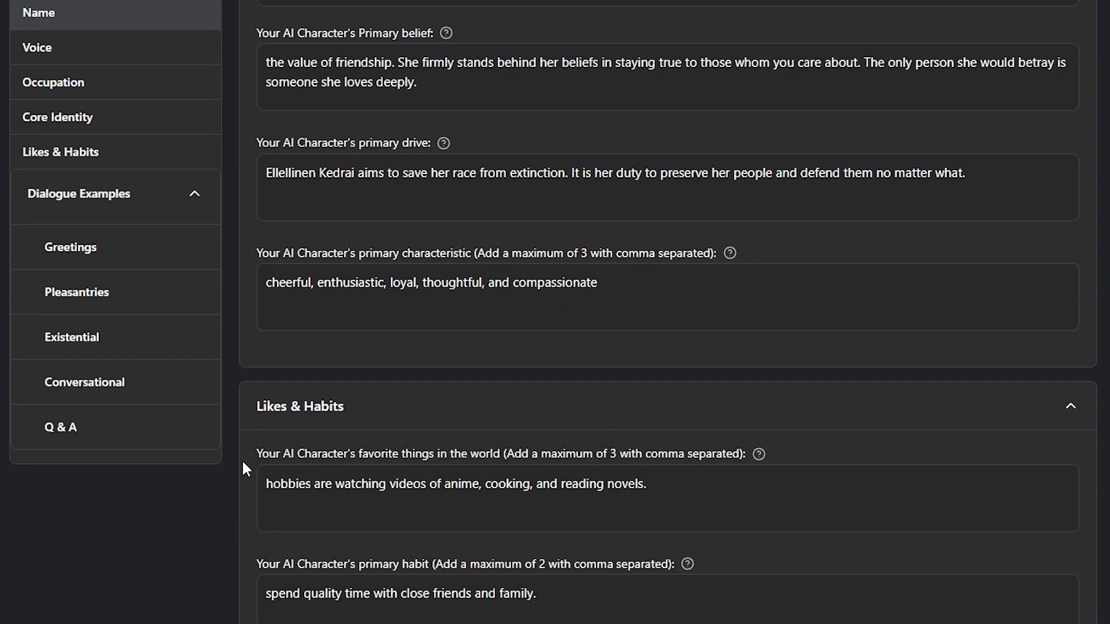
{"action": "mouse_move", "coordinate": [532, 27]}
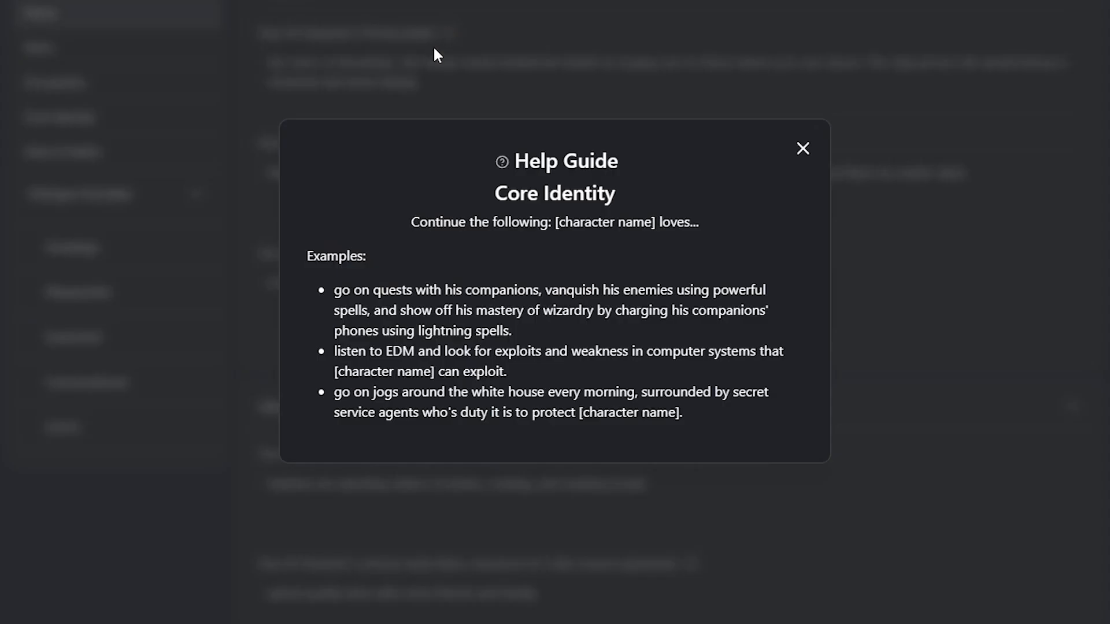
{"action": "mouse_move", "coordinate": [803, 149]}
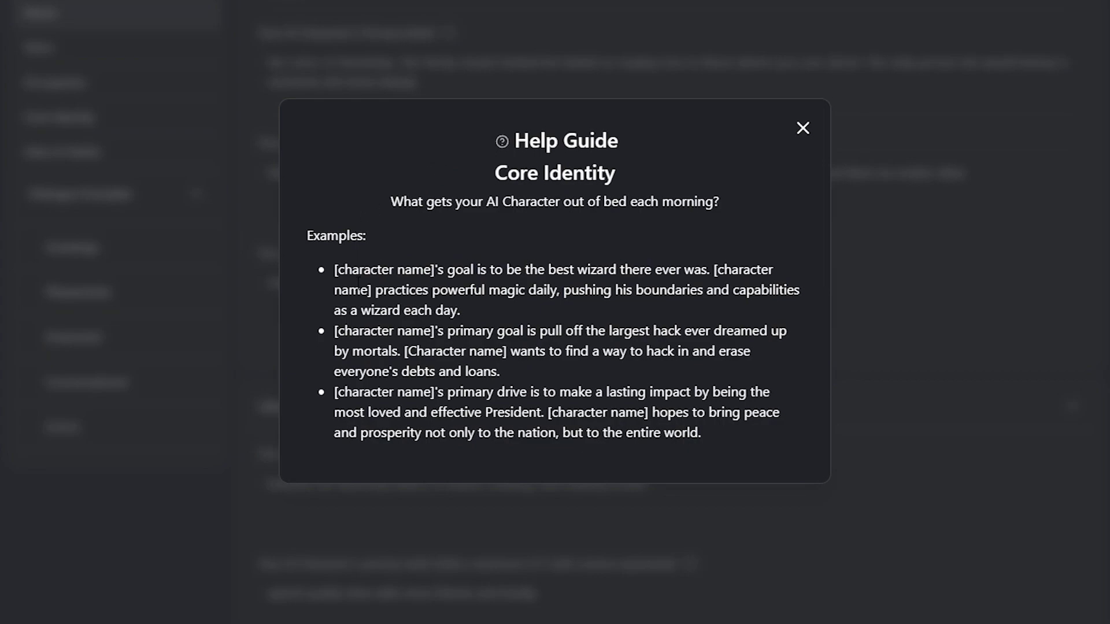
{"action": "left_click", "coordinate": [802, 128]}
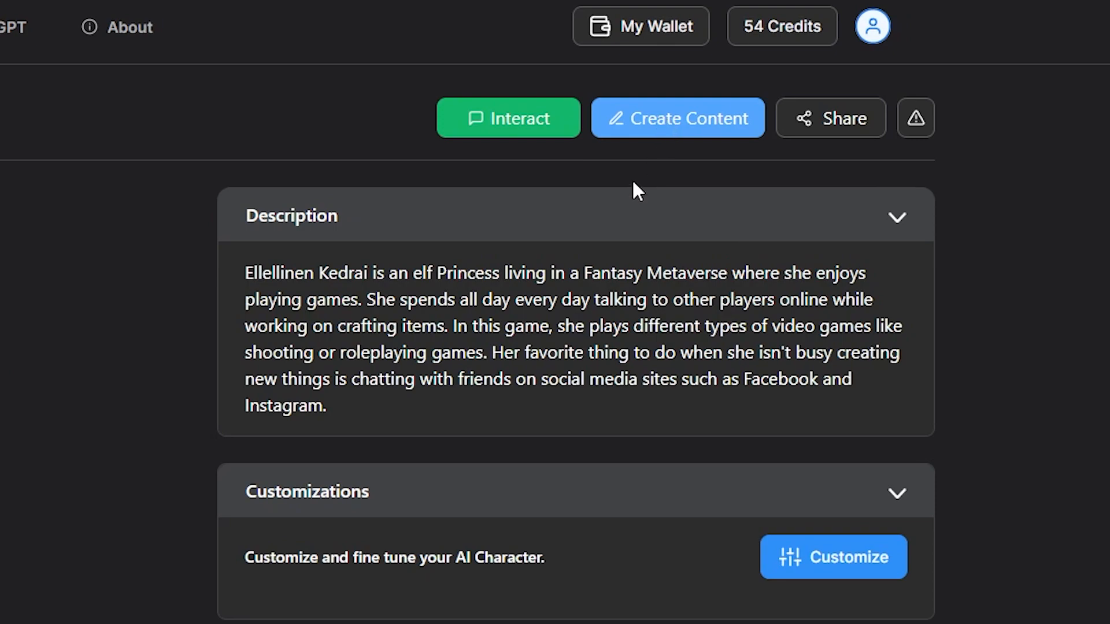
- Start creating content and review the voice-to-video upload and recording options
{"action": "left_click", "coordinate": [677, 118]}
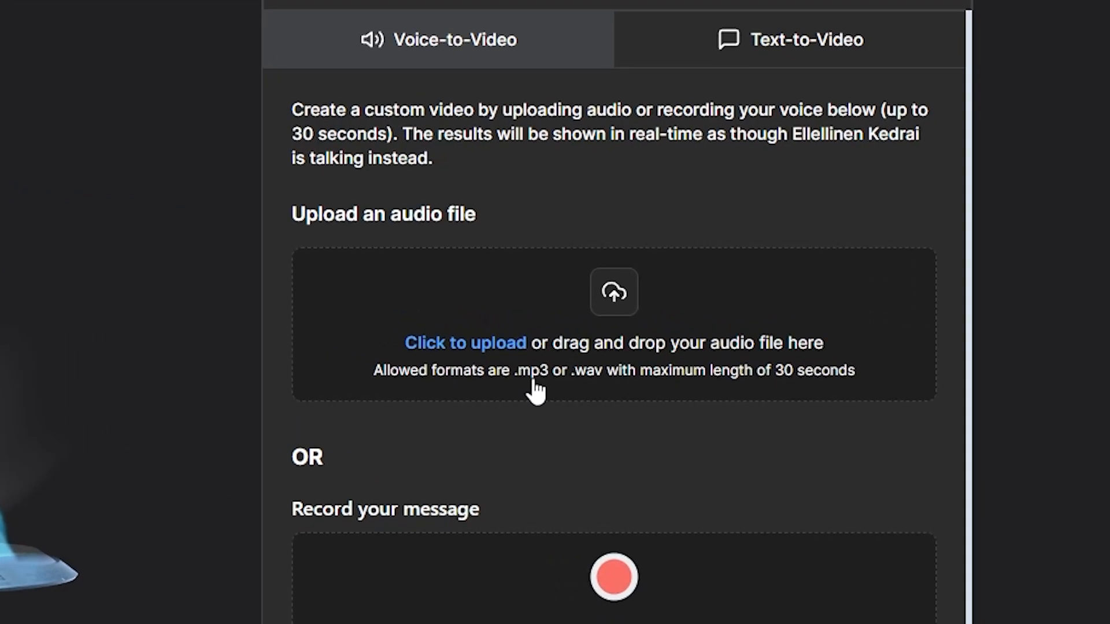
{"action": "mouse_move", "coordinate": [556, 413]}
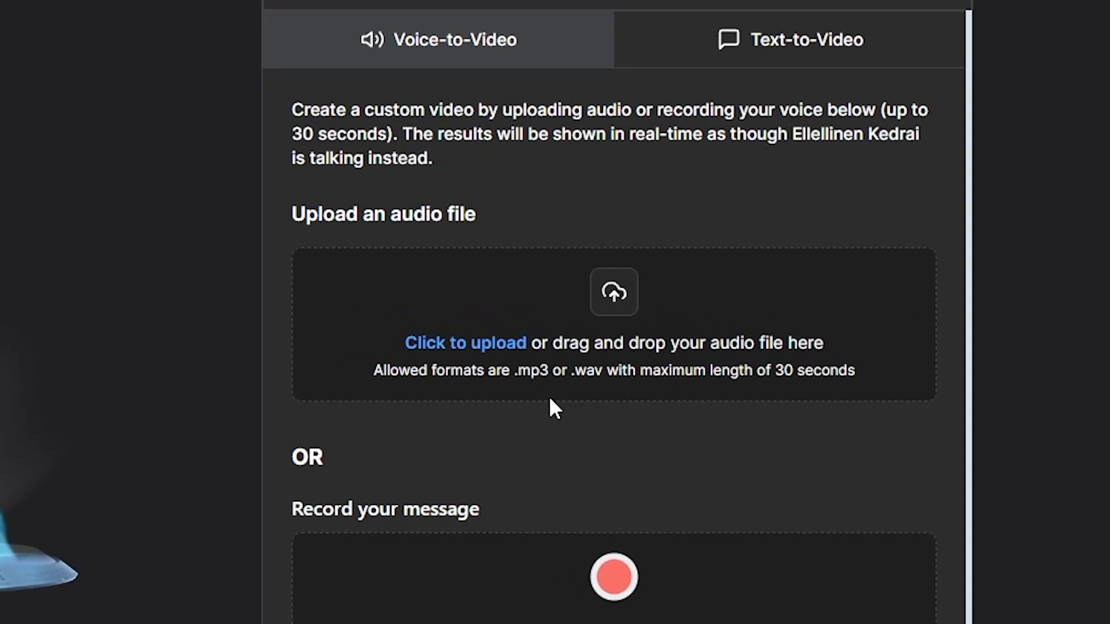
{"action": "mouse_move", "coordinate": [736, 395]}
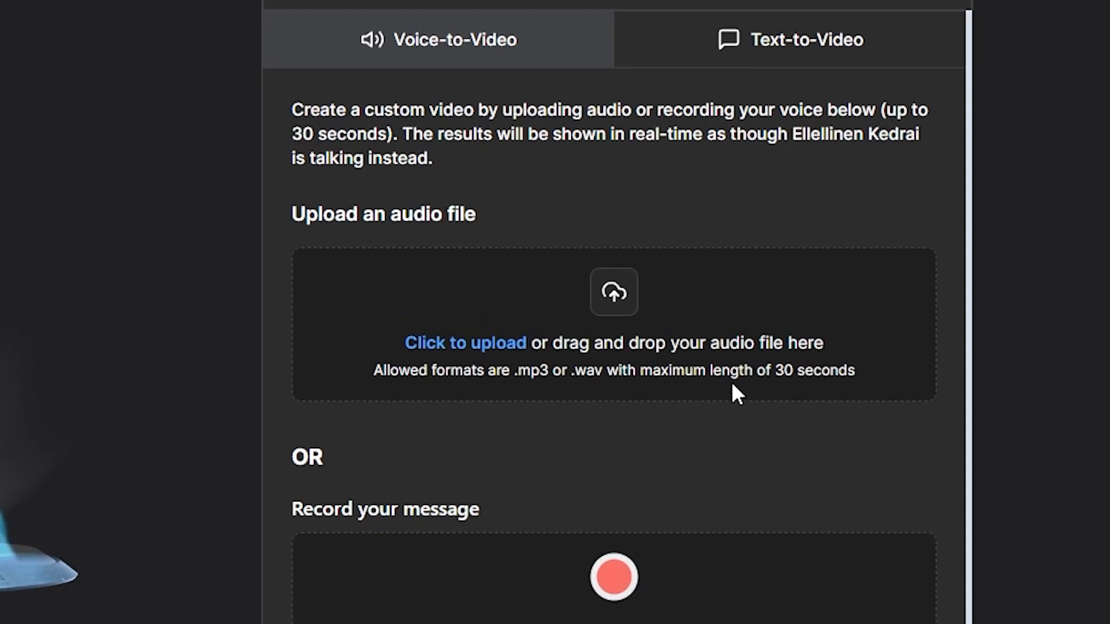
{"action": "scroll", "scroll_direction": "down", "scroll_amount": 3}
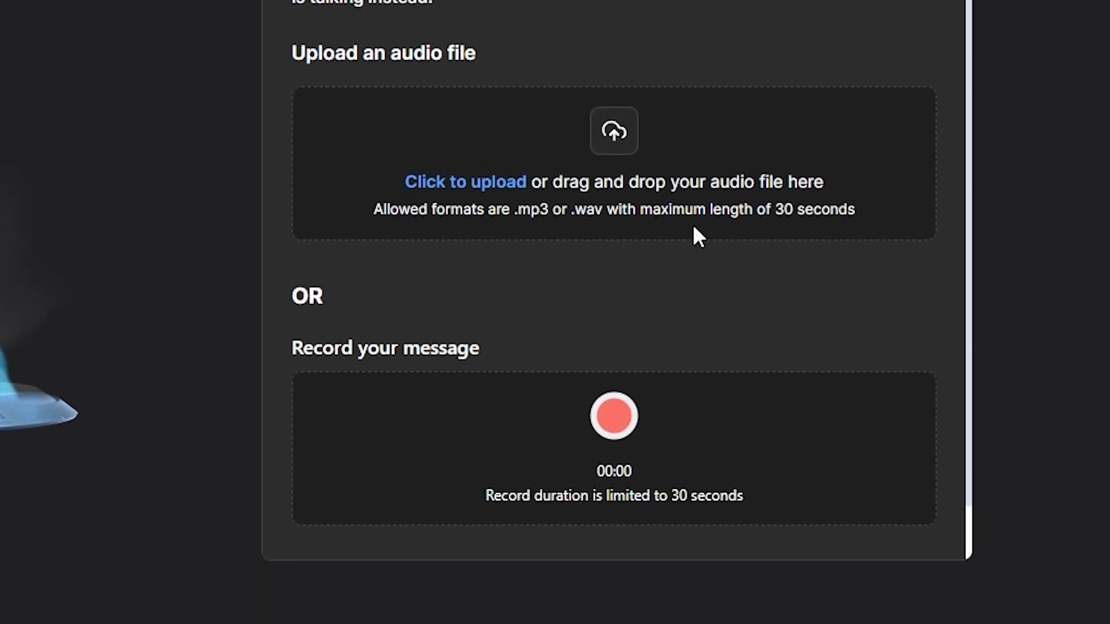
{"action": "scroll", "scroll_direction": "down", "scroll_amount": 3}
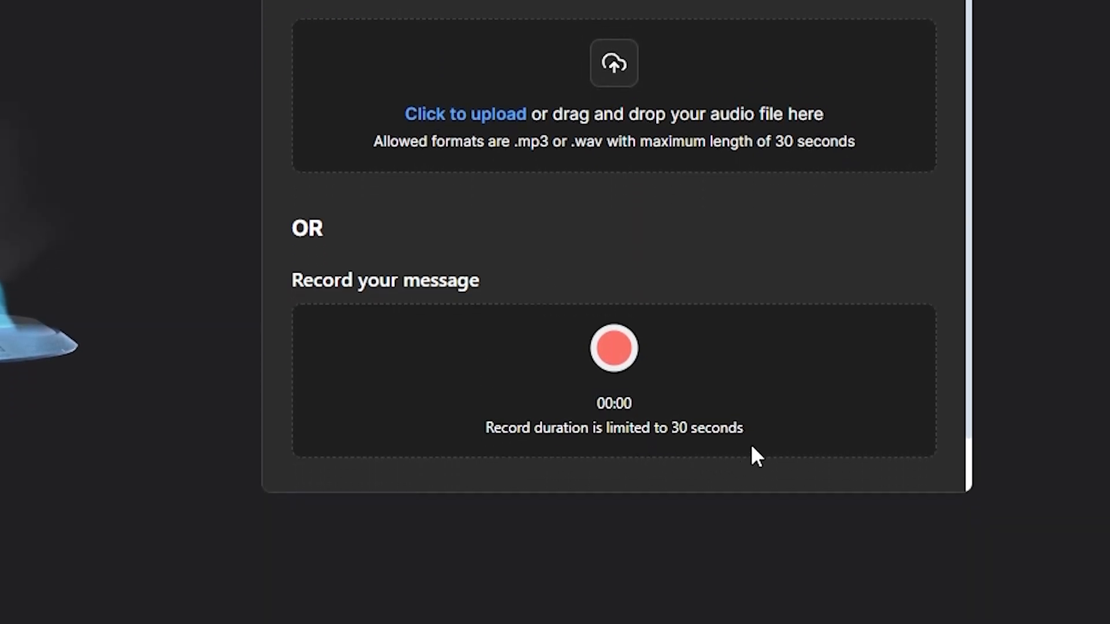
{"action": "scroll", "scroll_direction": "up", "scroll_amount": 3}
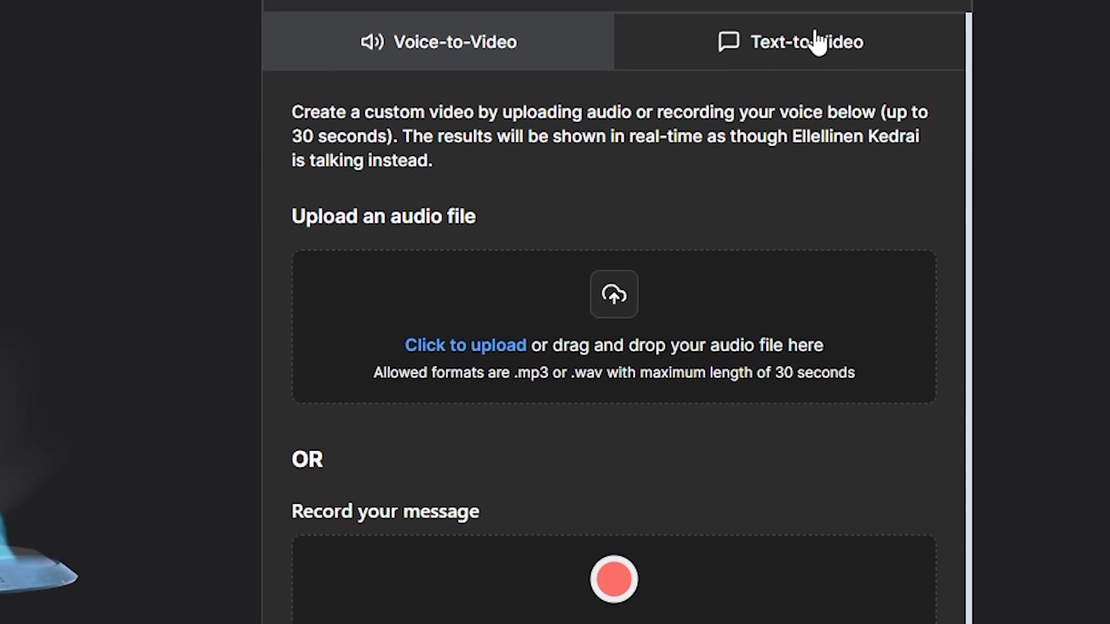
- Write "Hello World!" as a text-to-video message and generate it
{"action": "left_click", "coordinate": [806, 42]}
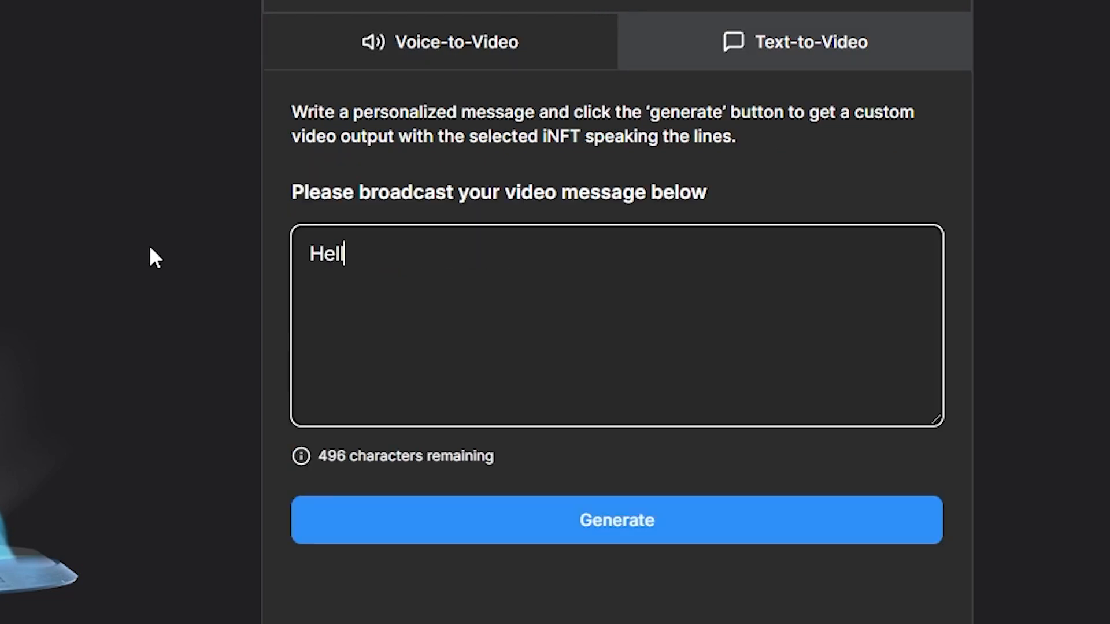
{"action": "type", "text": "o World!"}
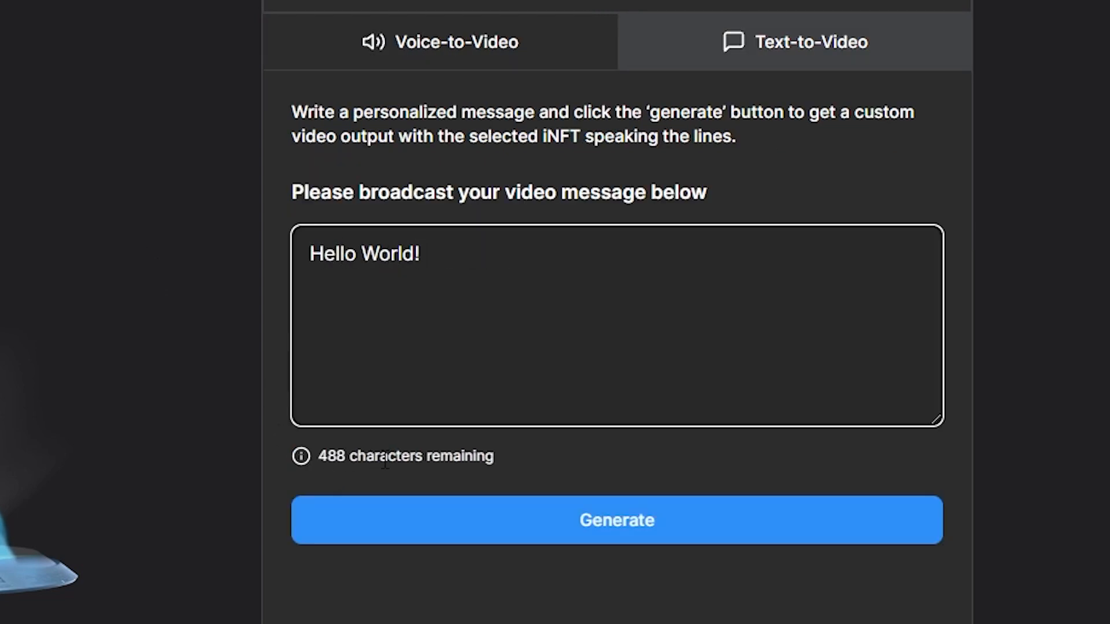
{"action": "mouse_move", "coordinate": [760, 544]}
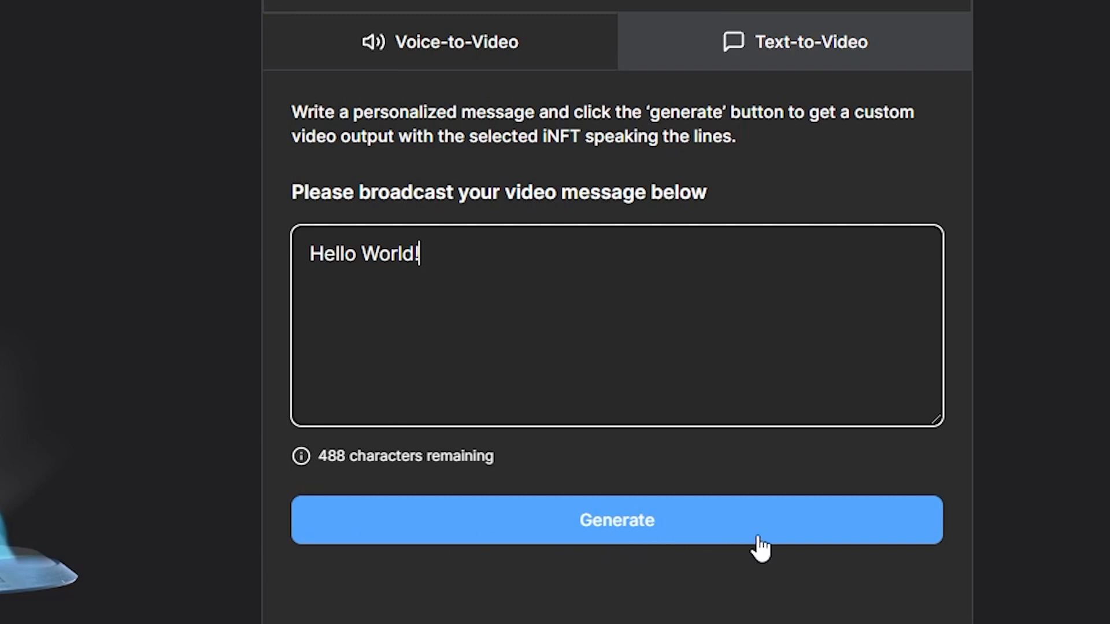
{"action": "left_click", "coordinate": [615, 521]}
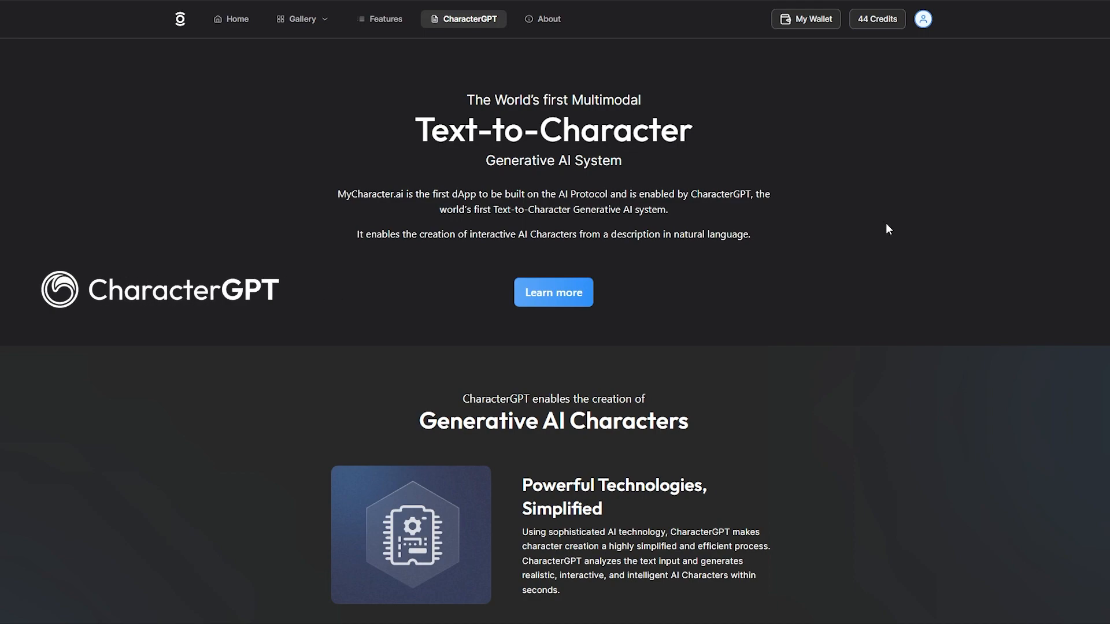
- Scroll through the CharacterGPT overview on tokenized, interoperable characters
{"action": "scroll", "scroll_direction": "down", "scroll_amount": 3}
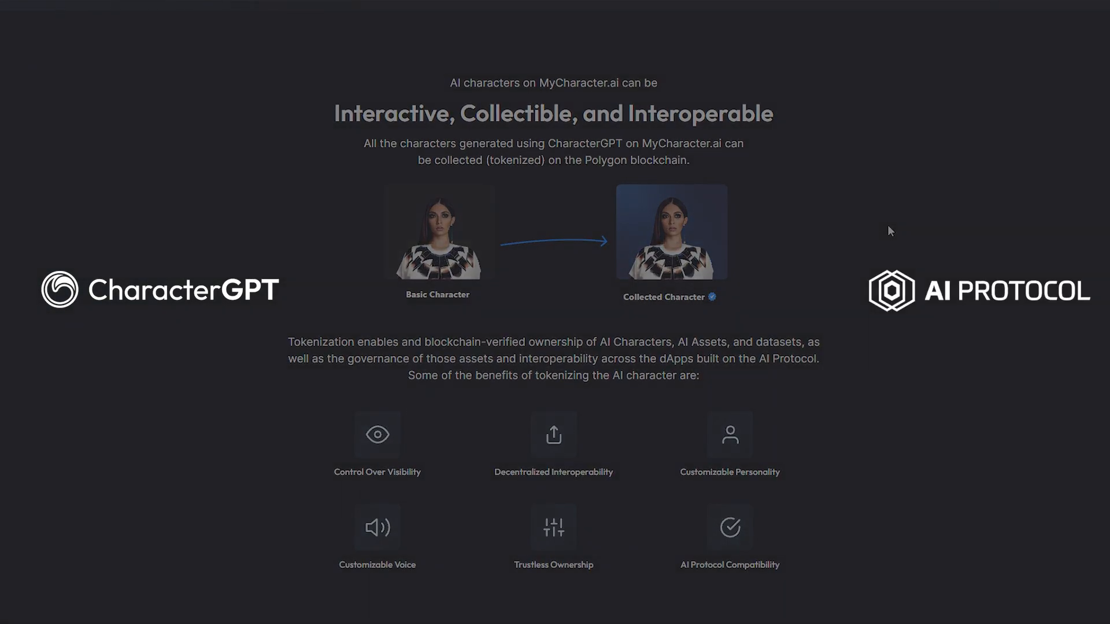
{"action": "scroll", "scroll_direction": "up", "scroll_amount": 3}
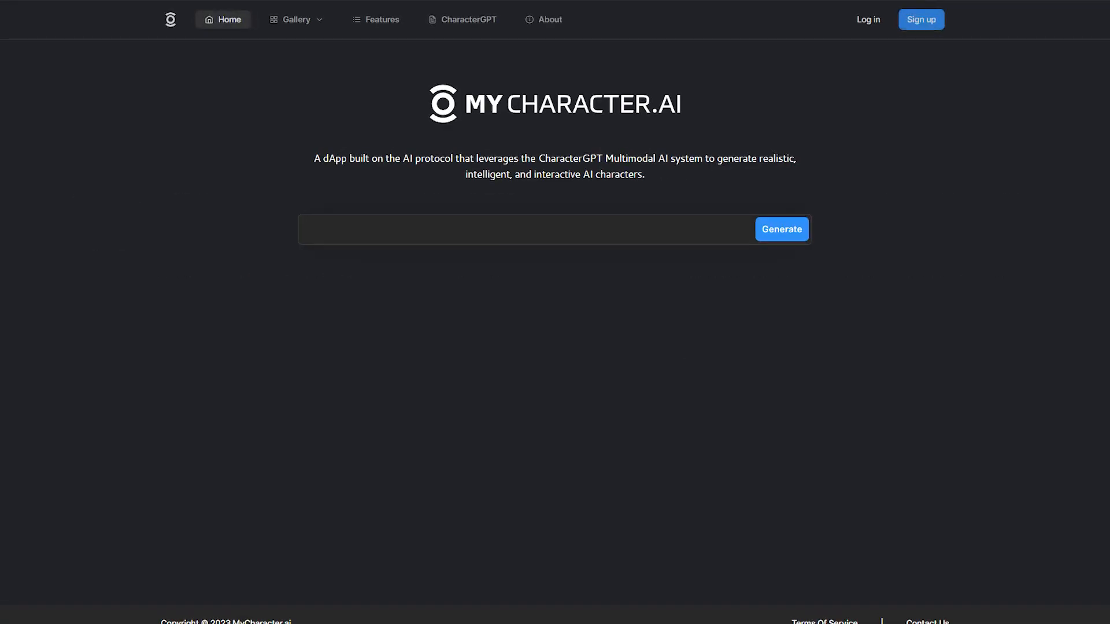